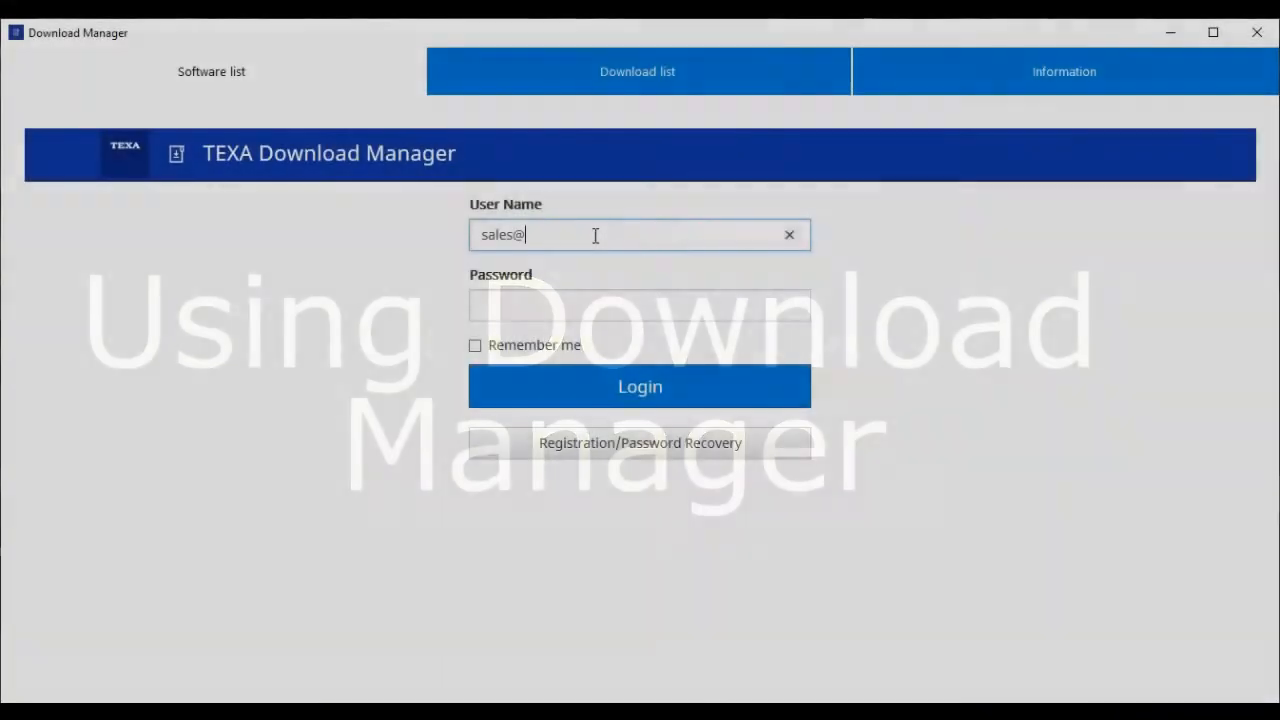
text(moto-tech.com.au)
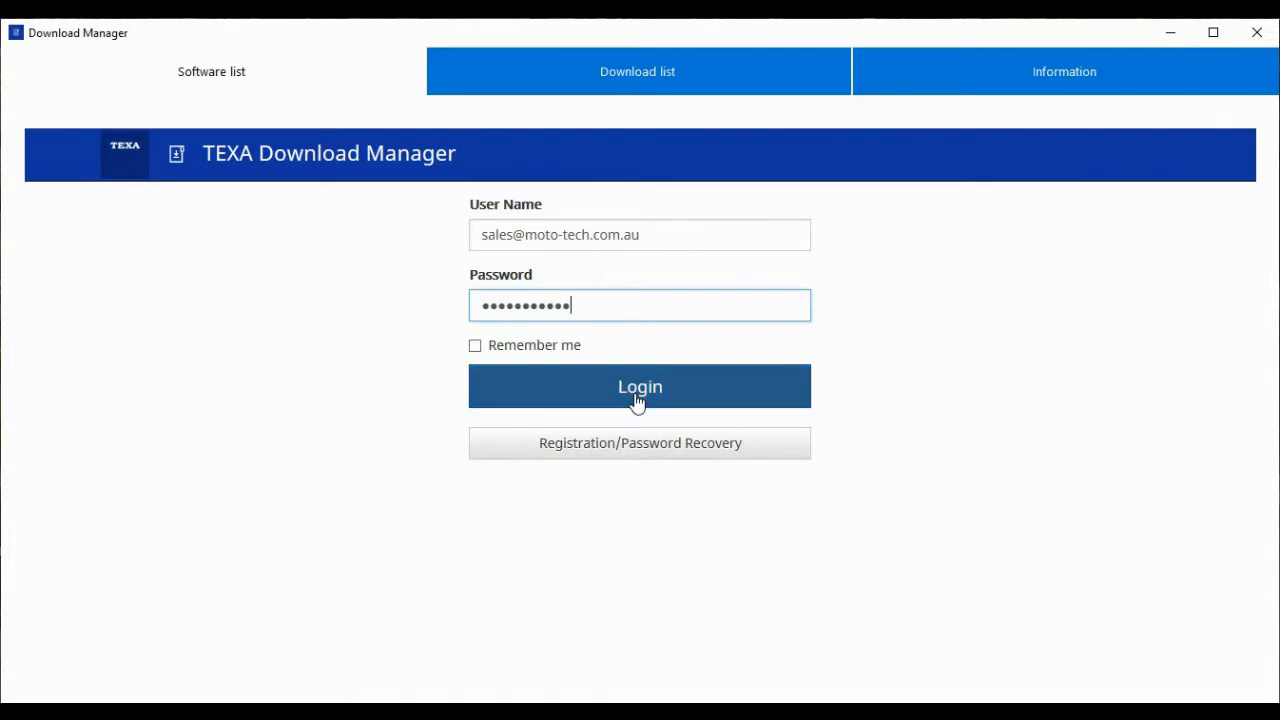
click(639, 386)
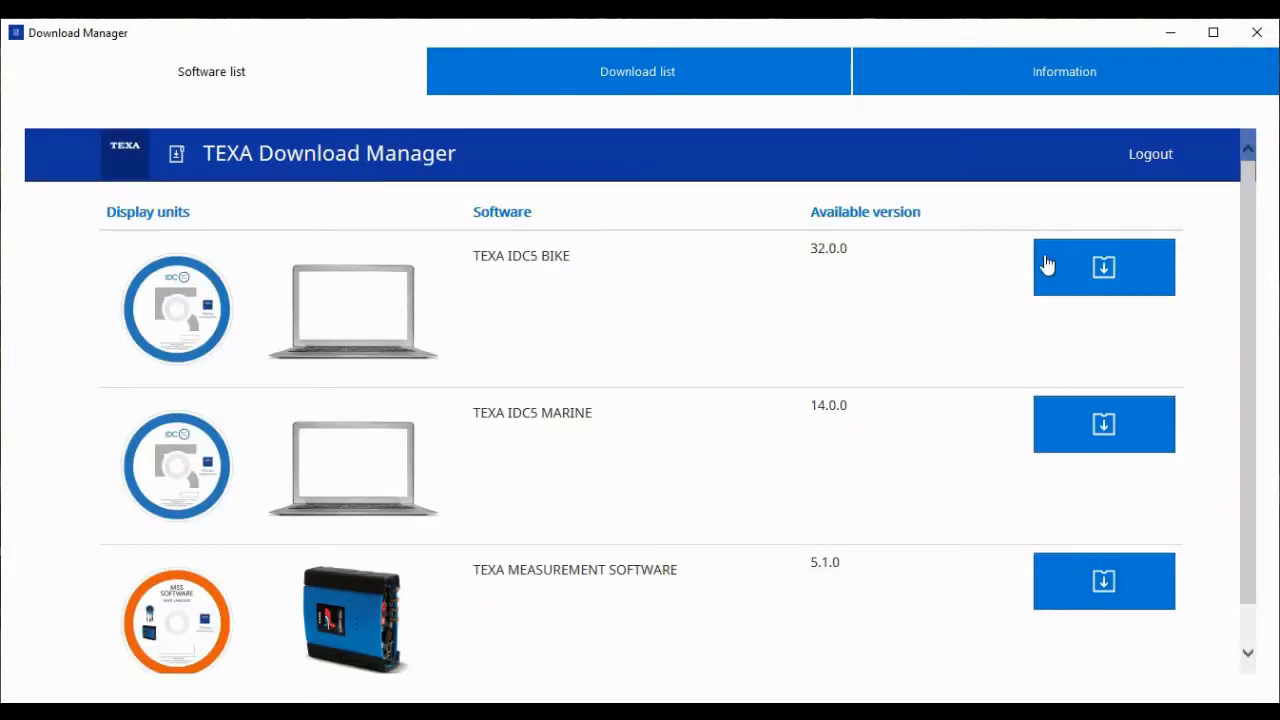
Step: Download TEXA IDC5 BIKE 32.0.0 until the 2.38 GB transfer completes
click(1103, 266)
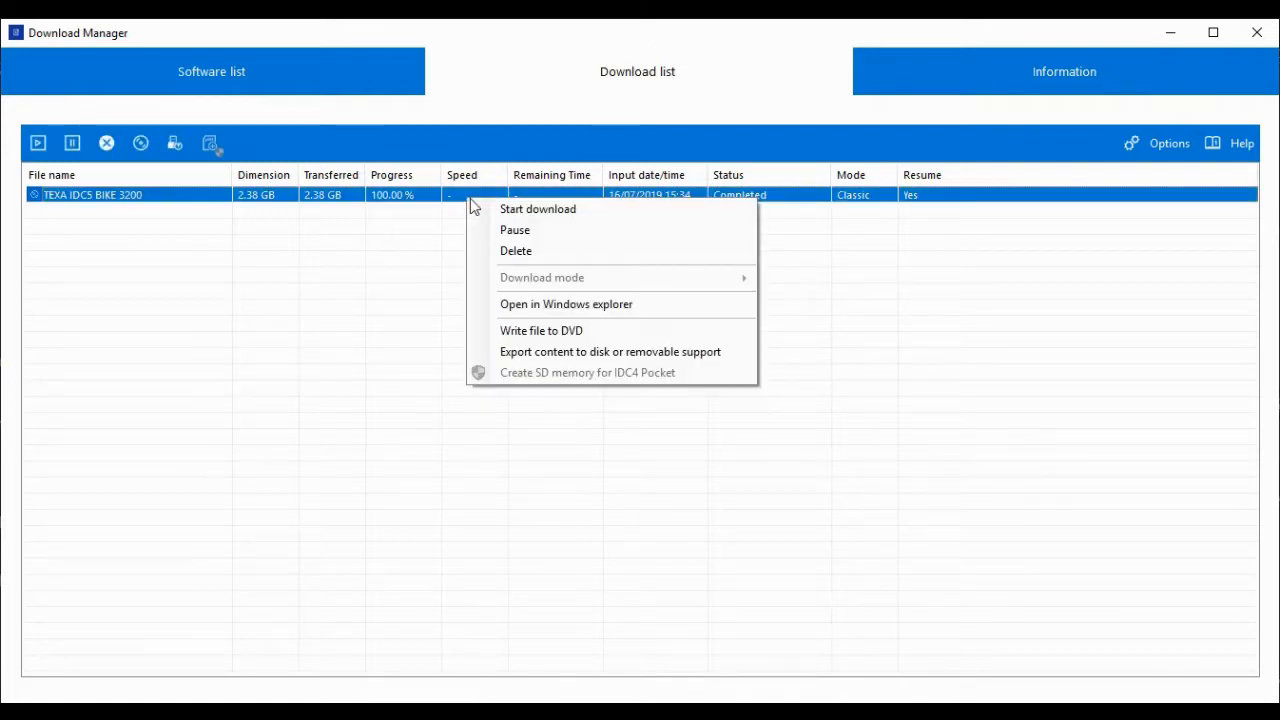
Step: Export the completed IDC5 BIKE download, reopening the destination folder chooser
click(585, 351)
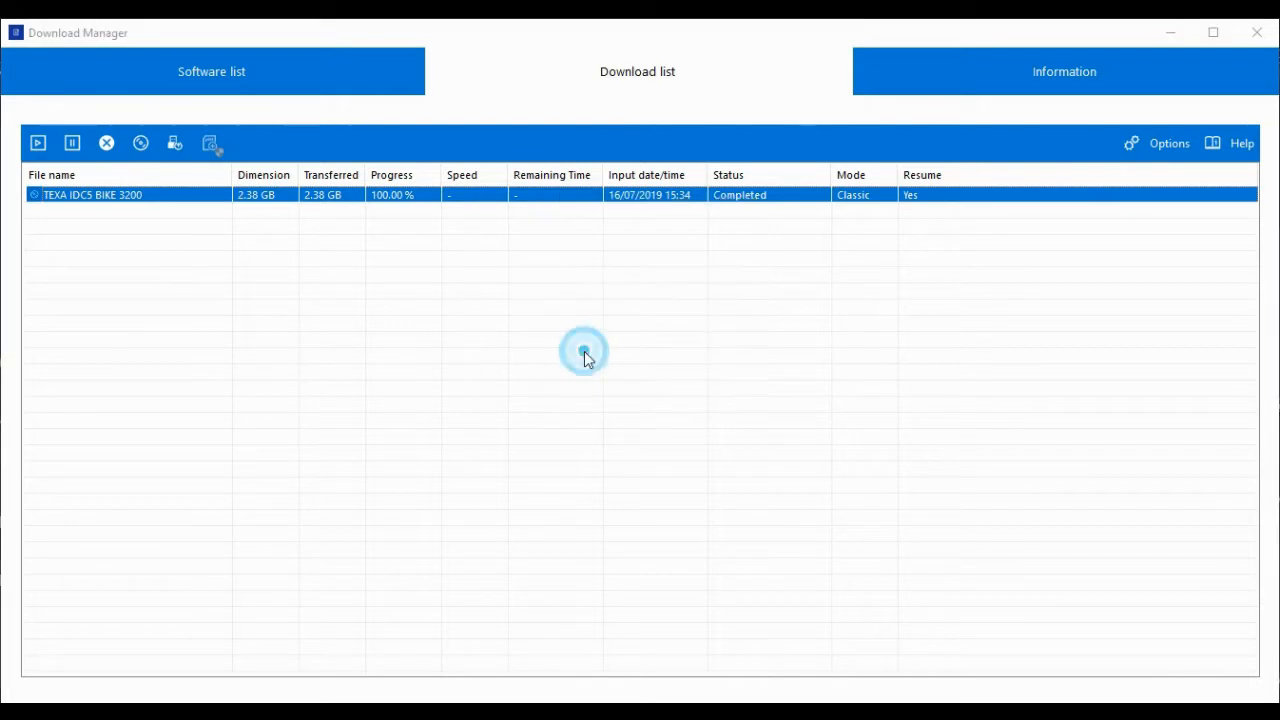
click(210, 143)
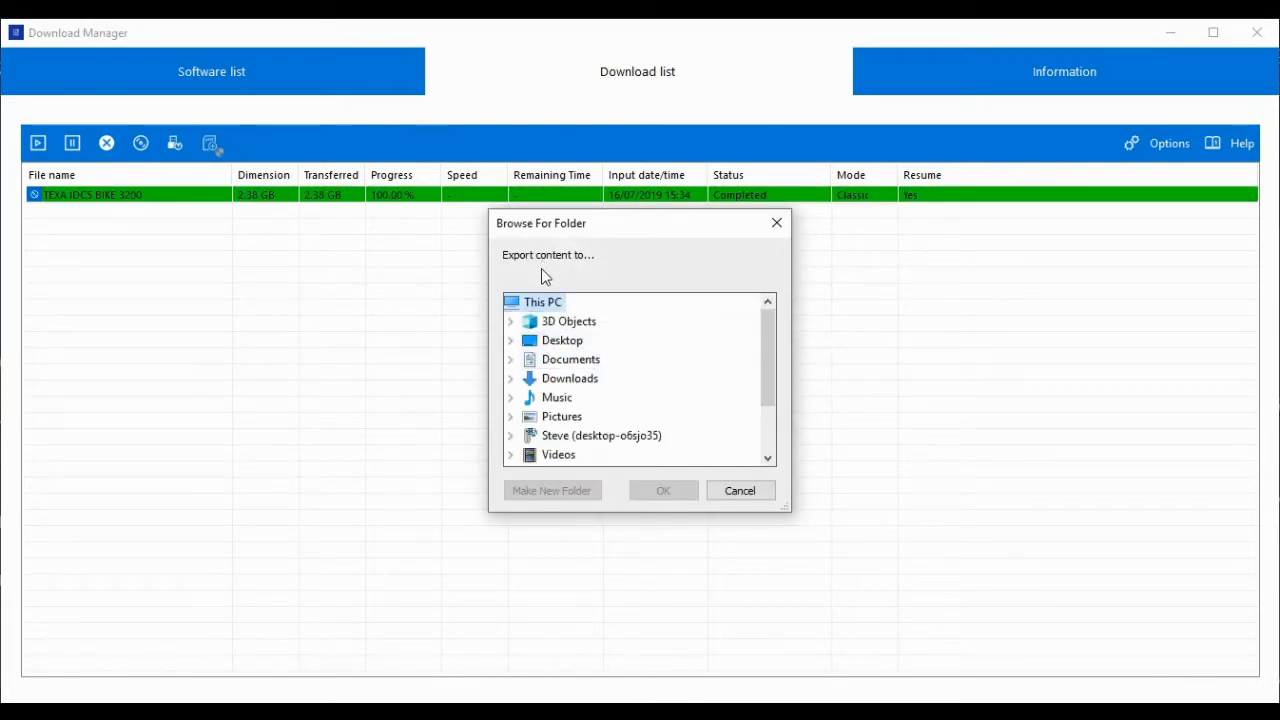
click(739, 490)
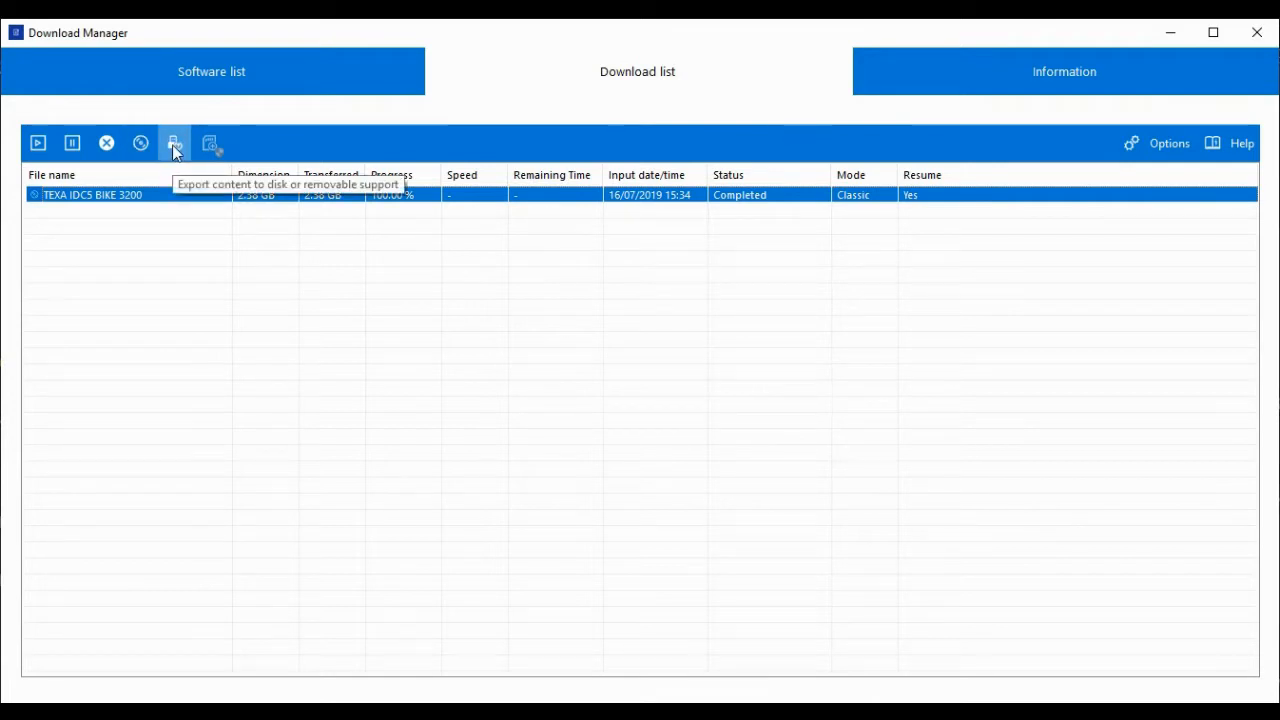
click(174, 143)
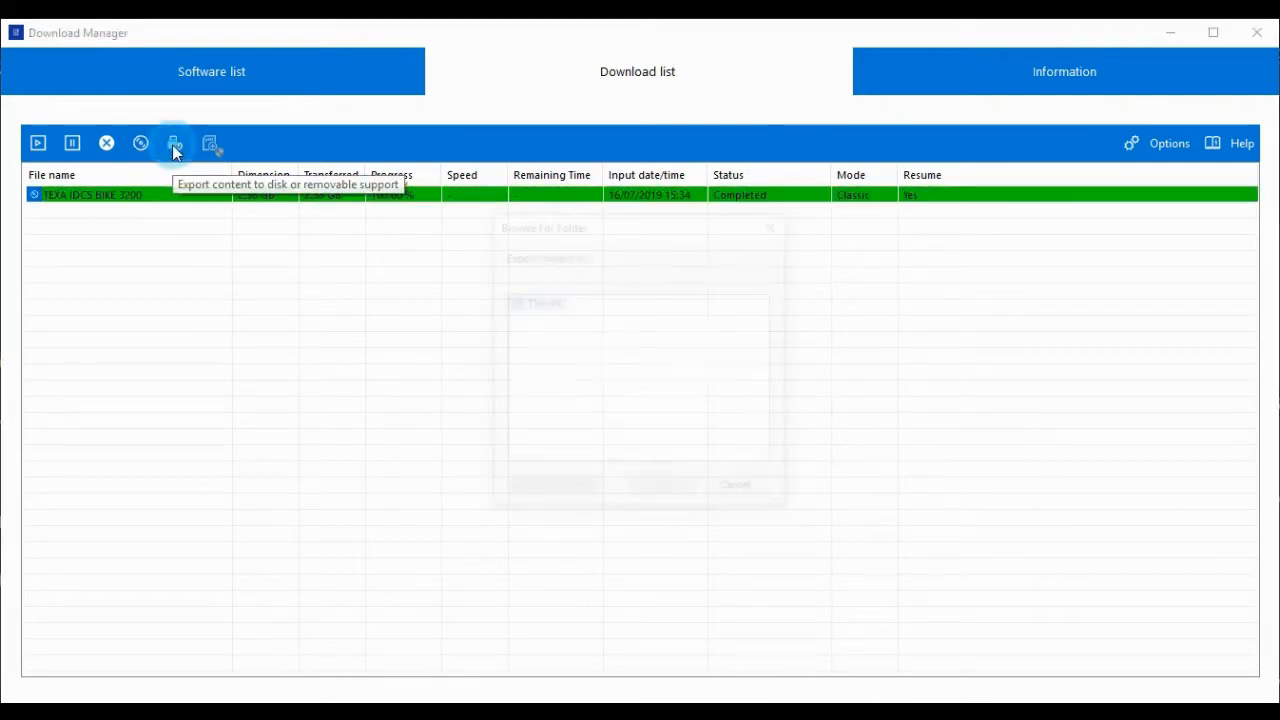
click(174, 142)
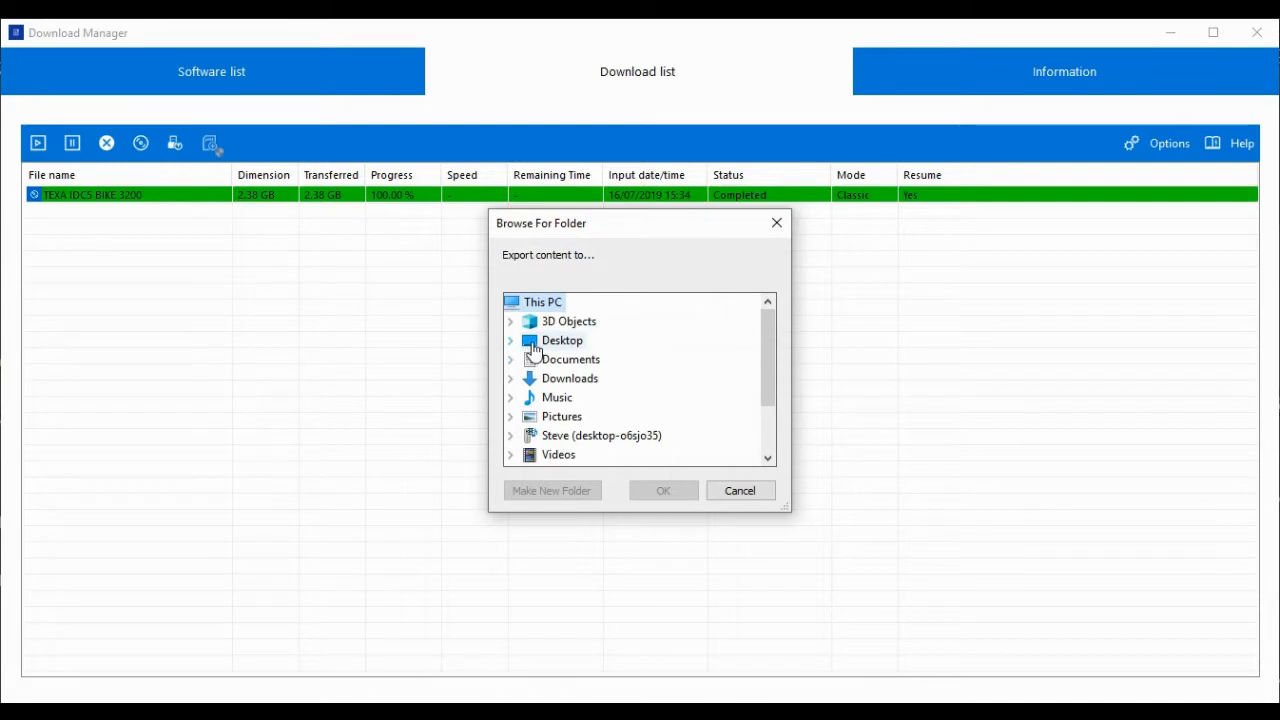
Step: Export into a new Desktop folder named 'idc'
click(561, 340)
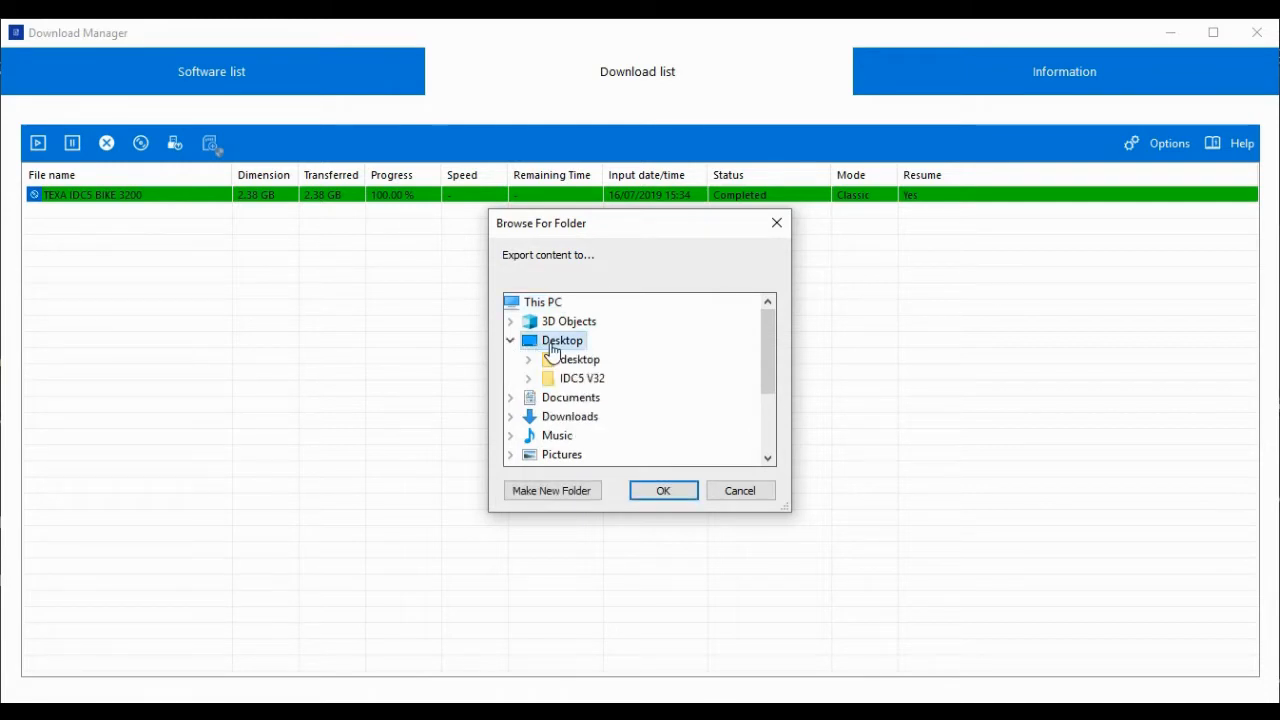
mouse_move(588, 378)
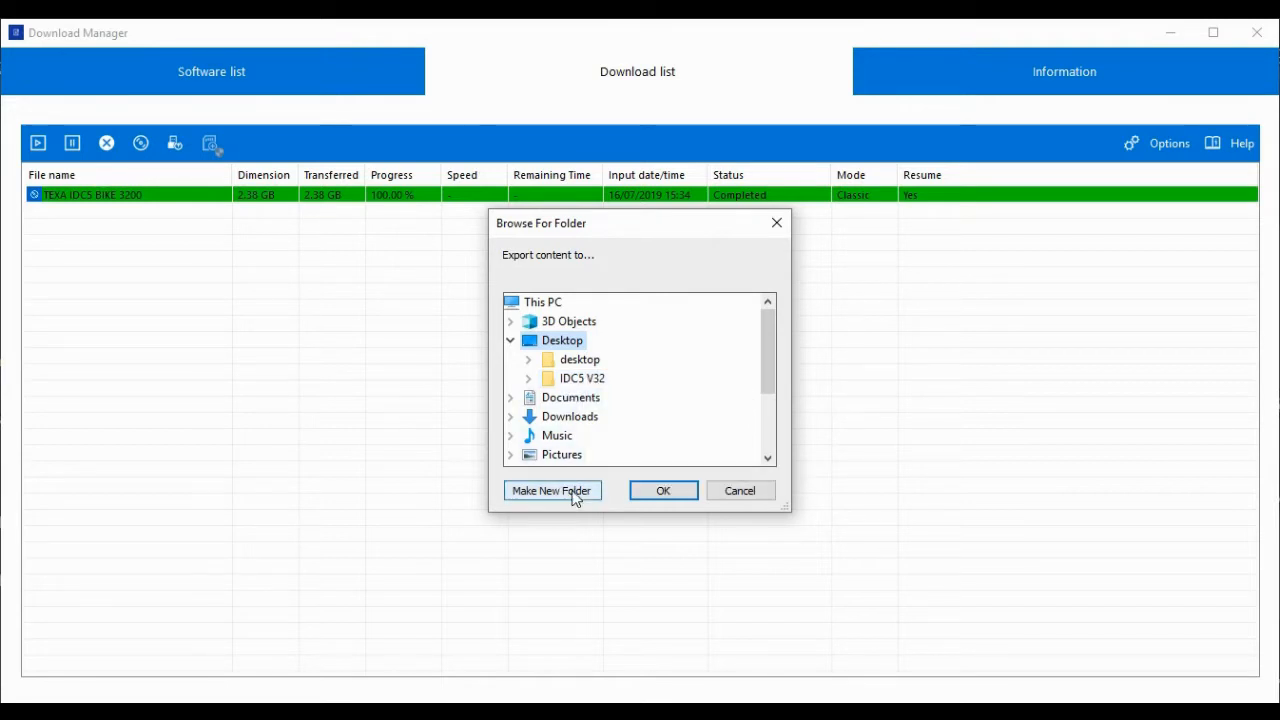
click(551, 490)
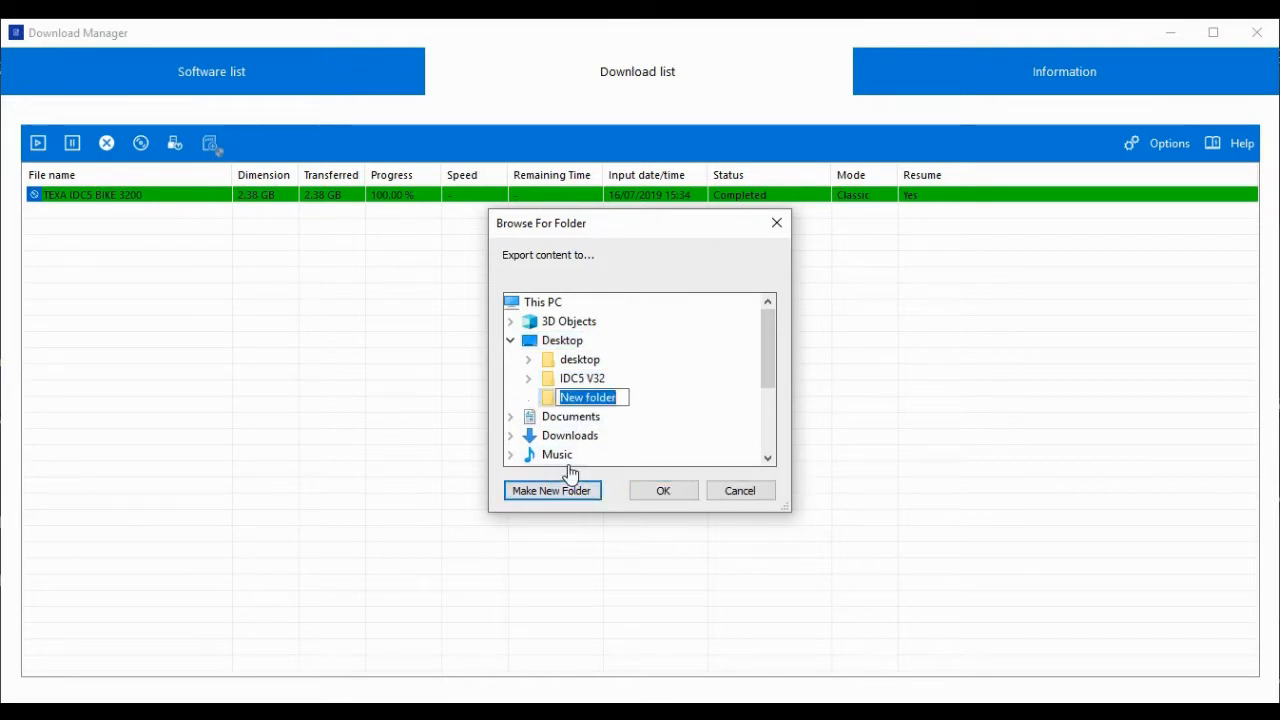
text(idc)
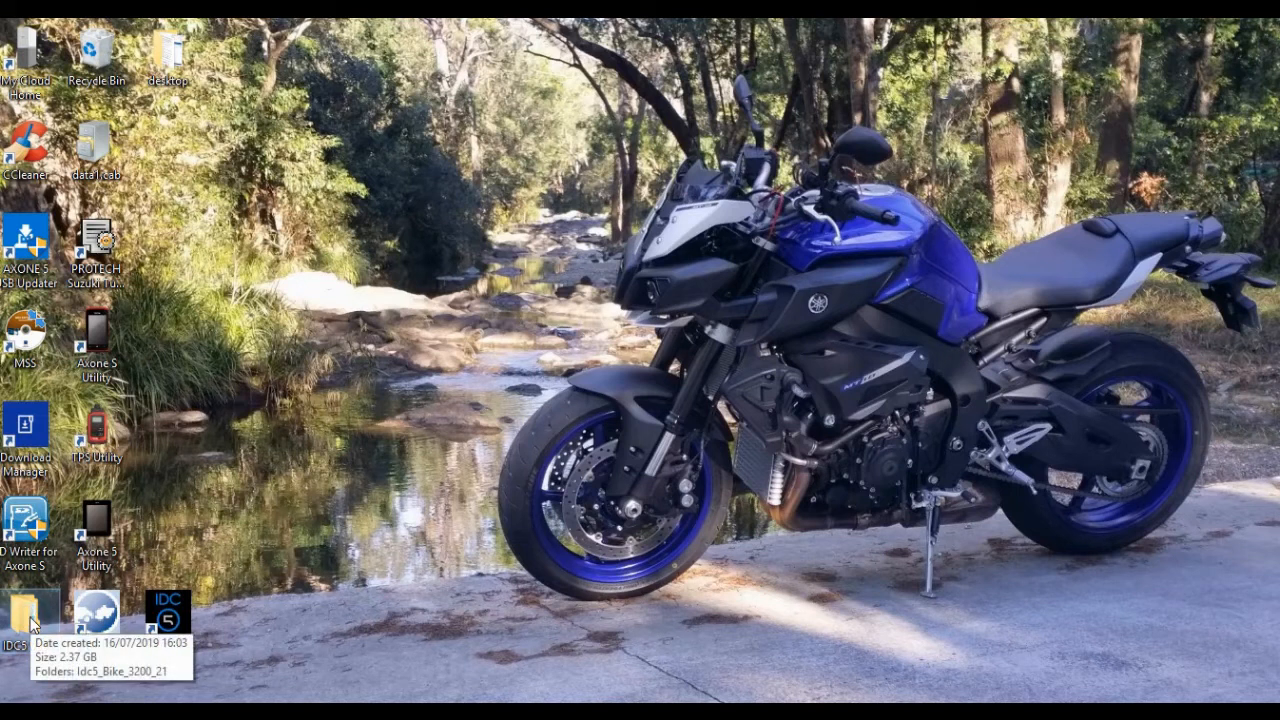
Step: Open IDC5 V32 > Idc5_Bike_3200_21 and run setup.exe
double_click(30, 610)
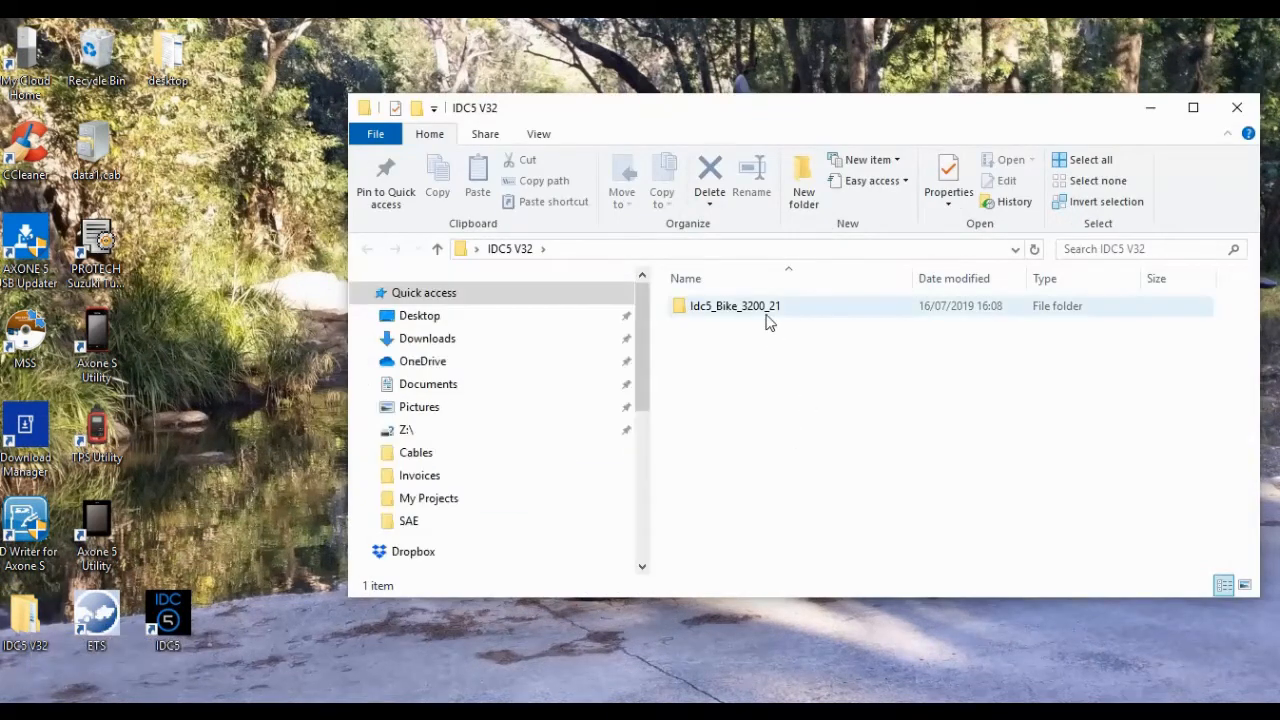
double_click(735, 305)
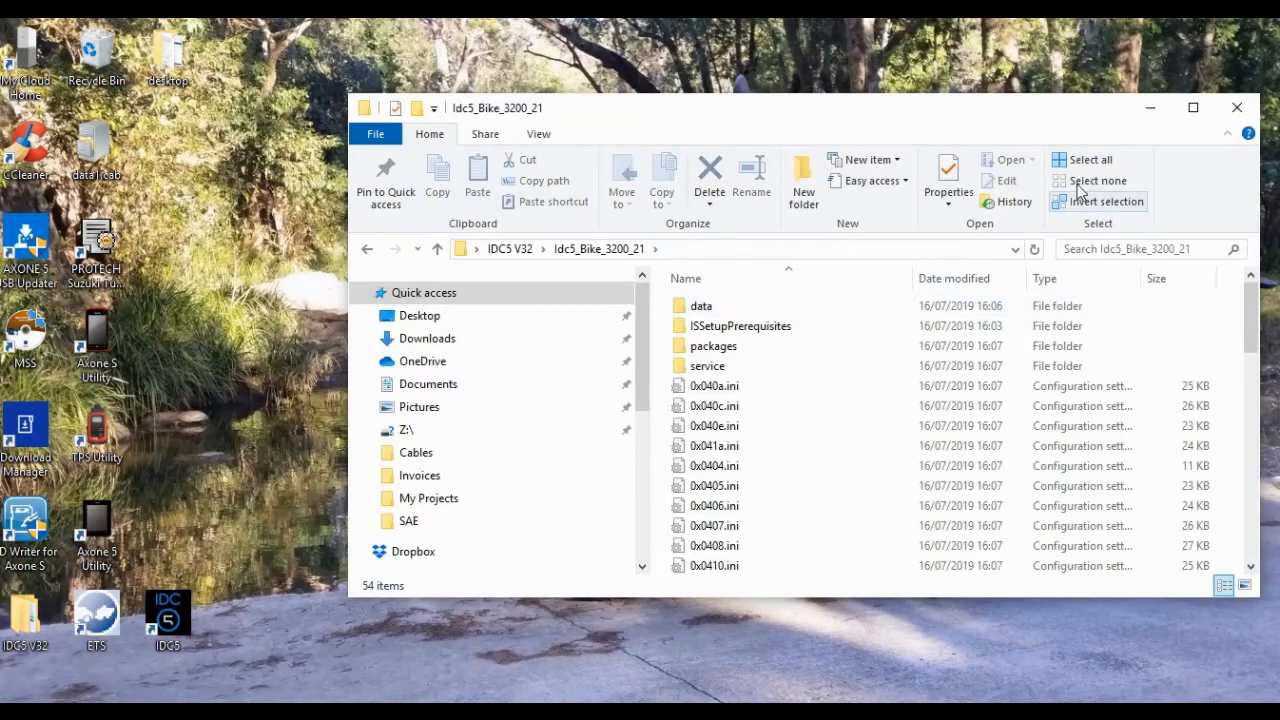
click(1192, 107)
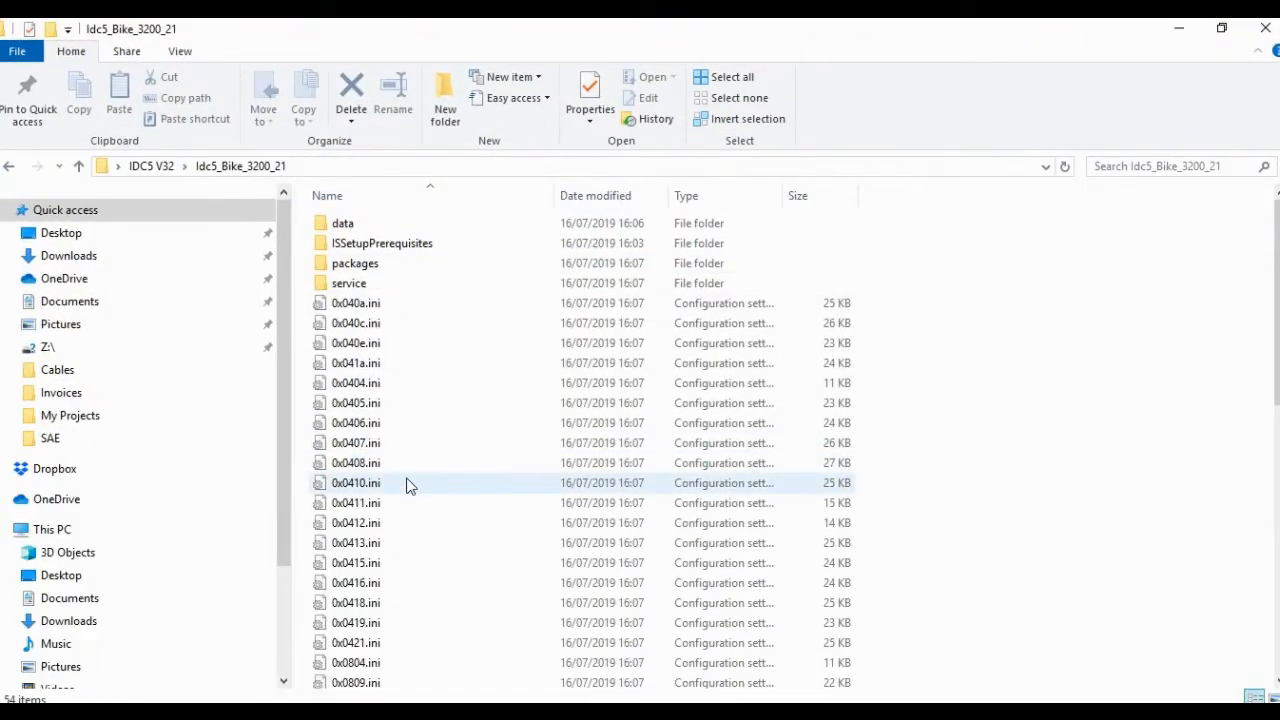
scroll(down, 3)
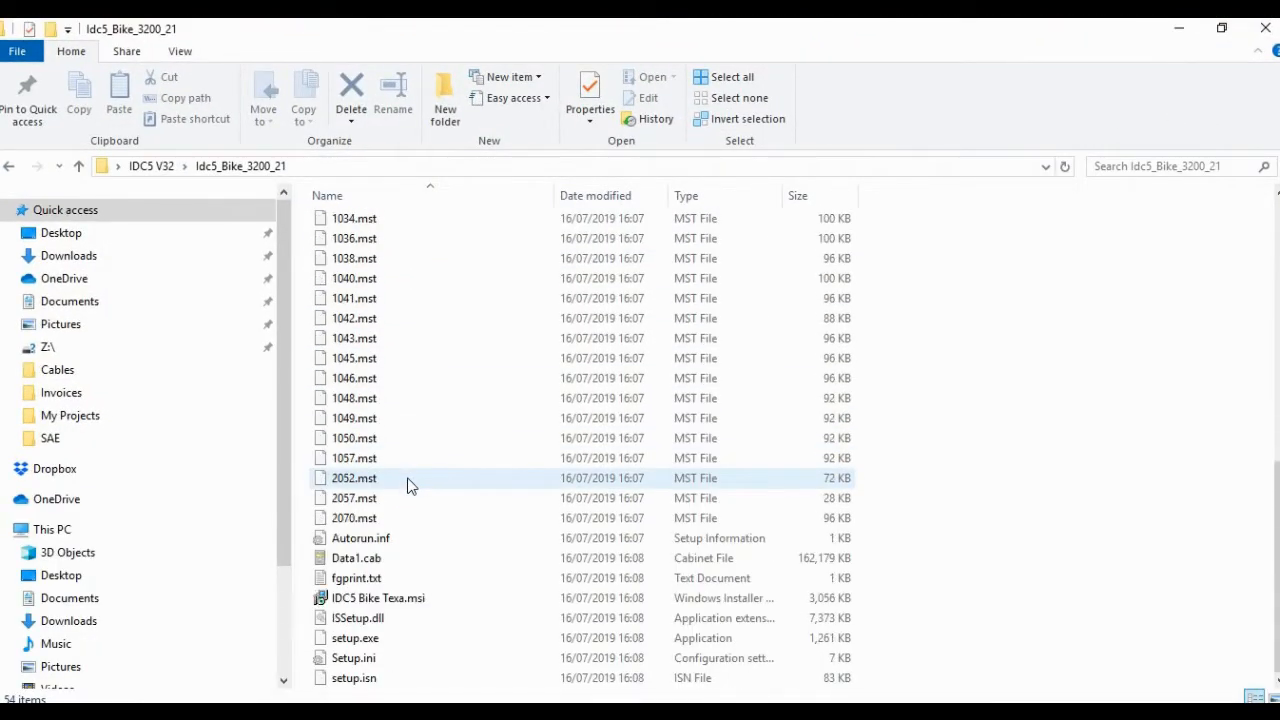
click(355, 637)
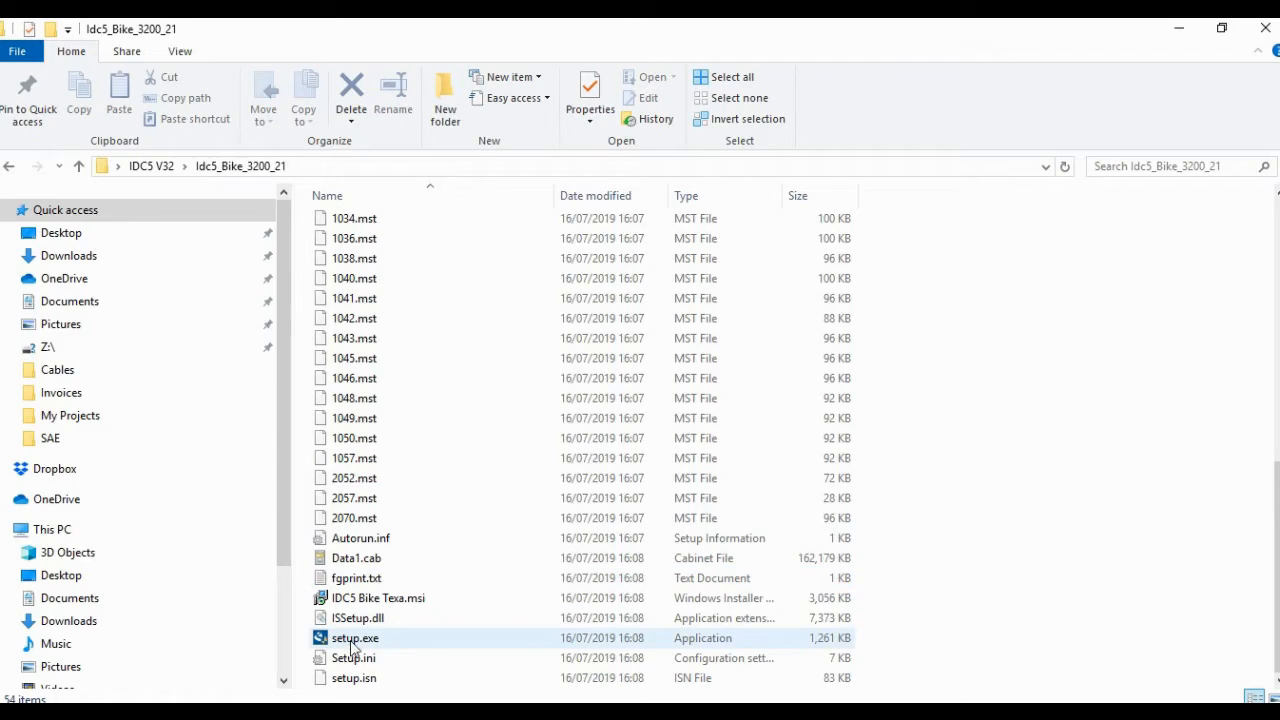
click(355, 638)
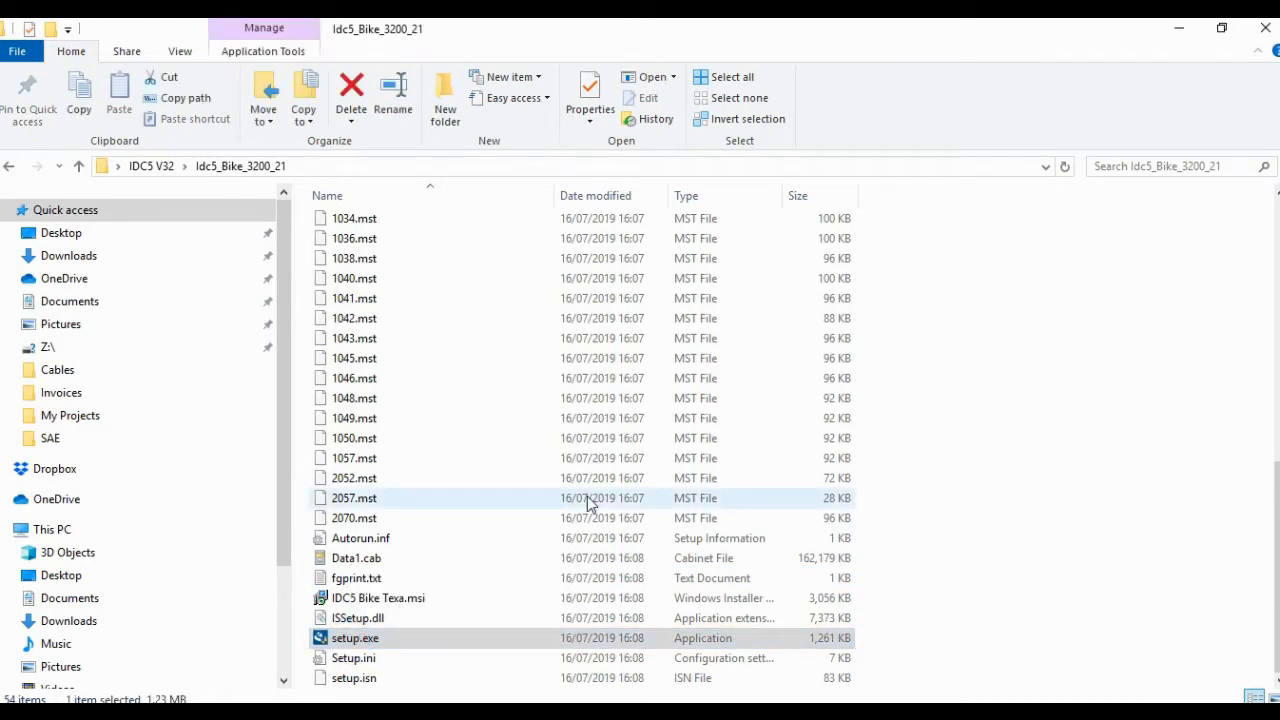
double_click(354, 638)
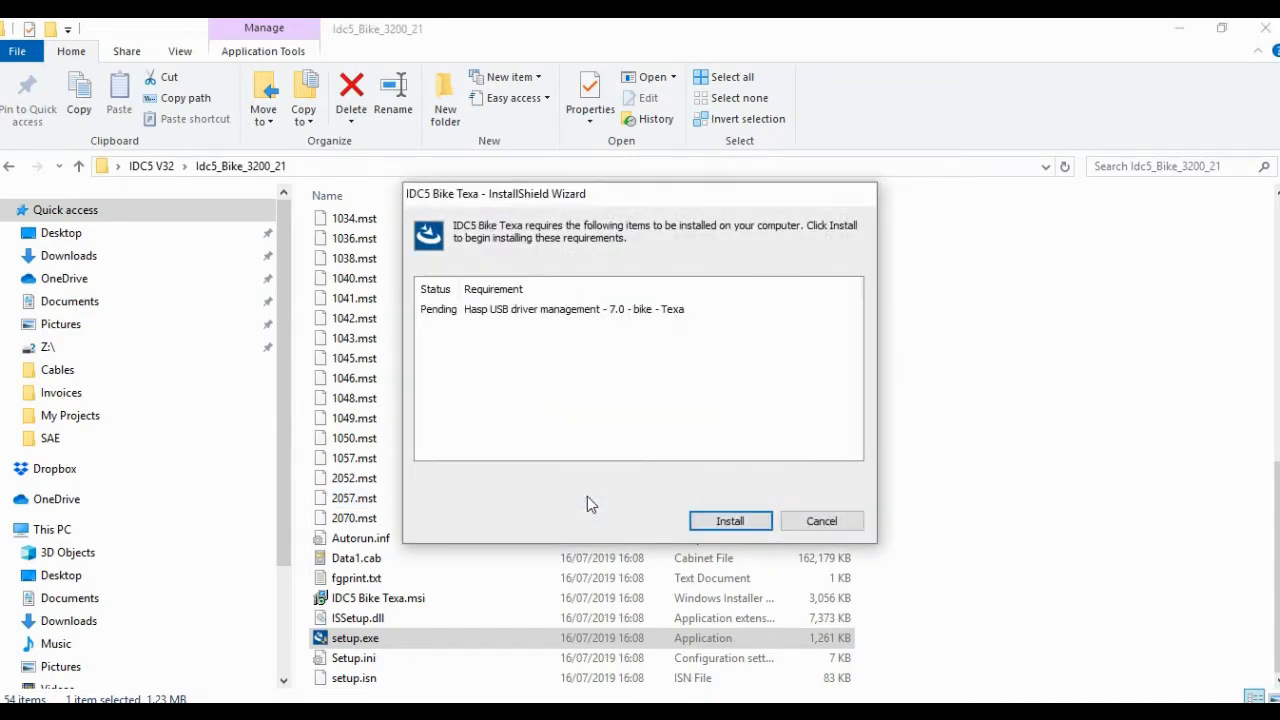